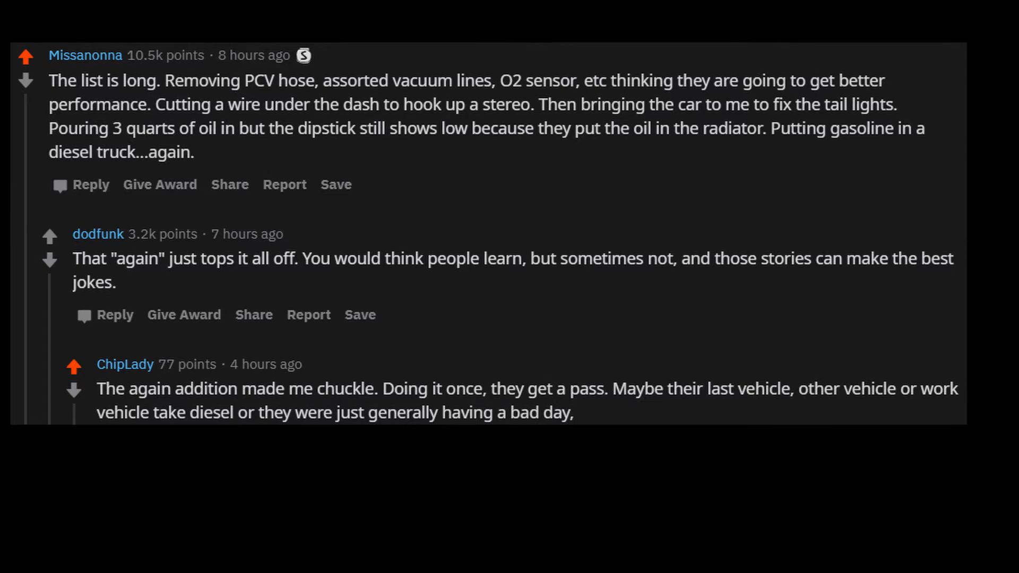
scroll(down, 3)
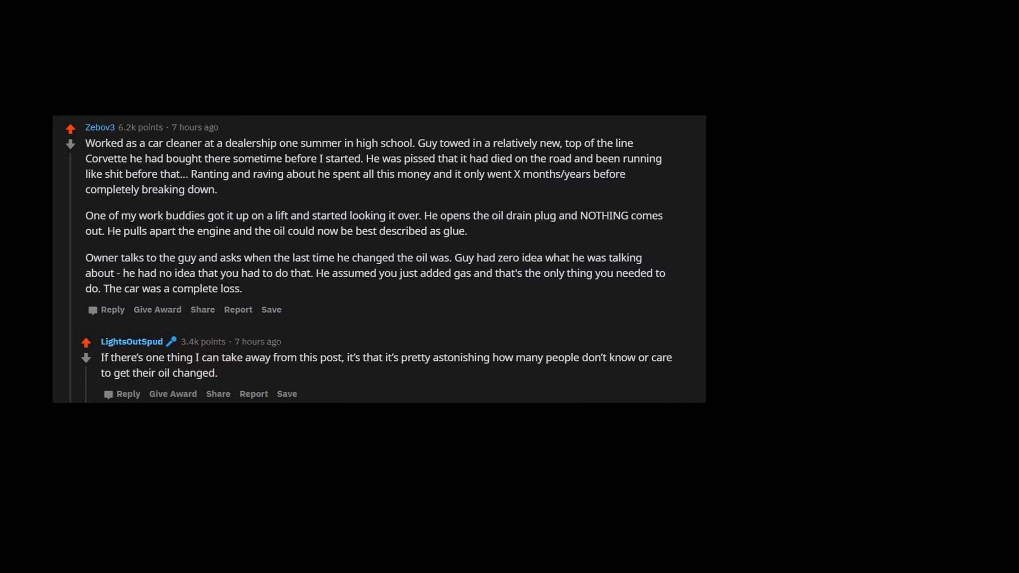
scroll(down, 3)
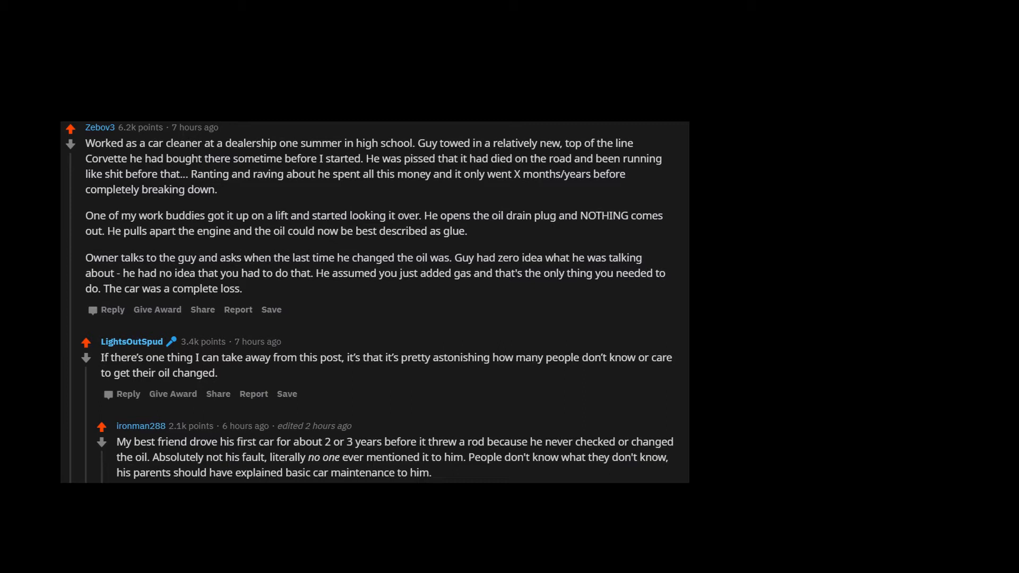
scroll(down, 3)
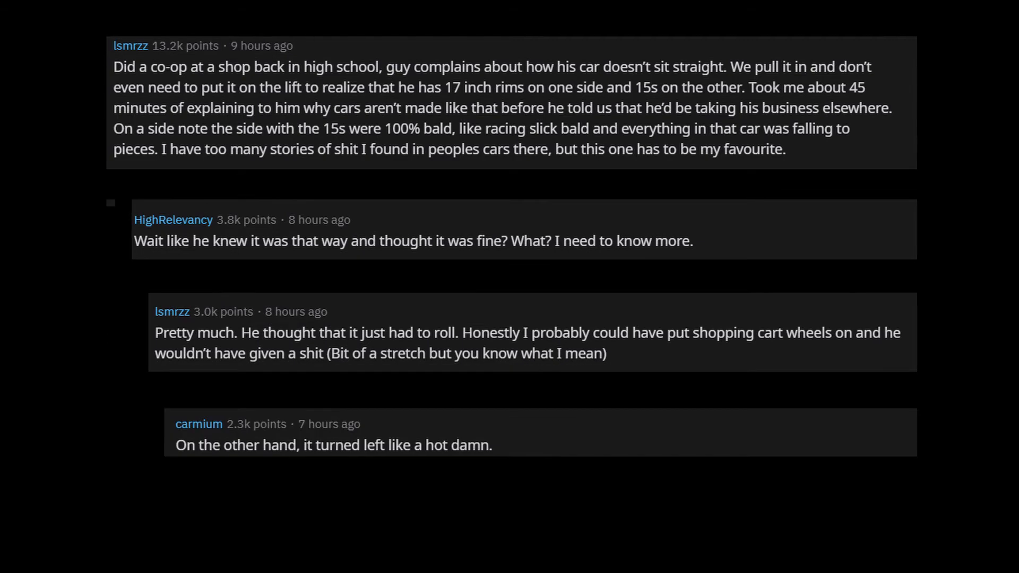
scroll(down, 3)
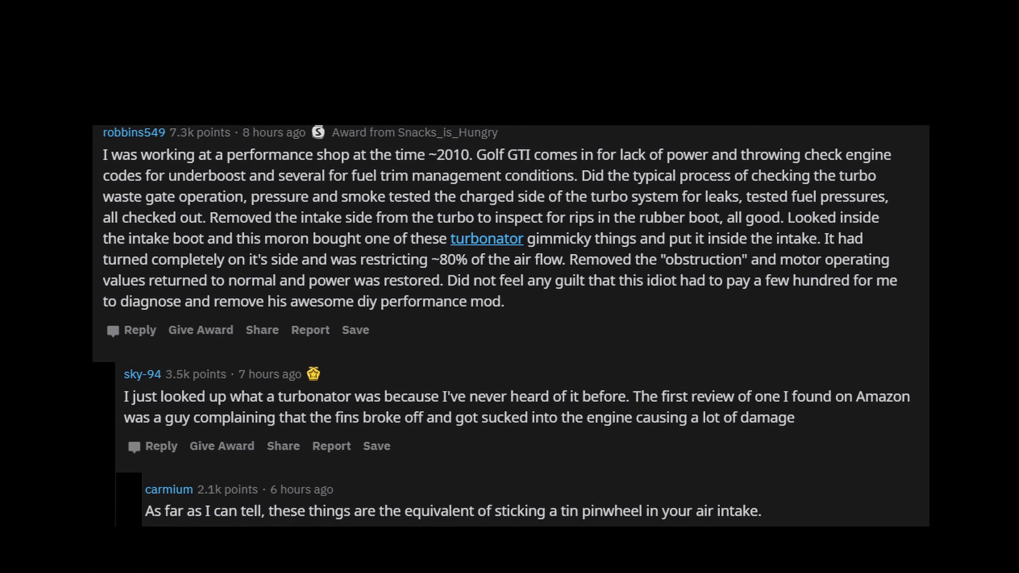
scroll(up, 3)
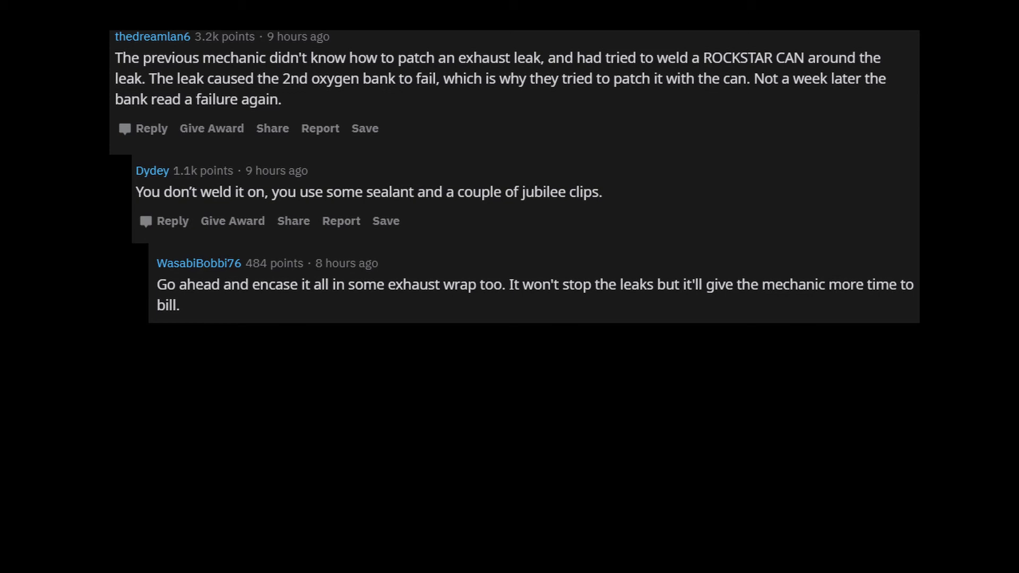
scroll(down, 3)
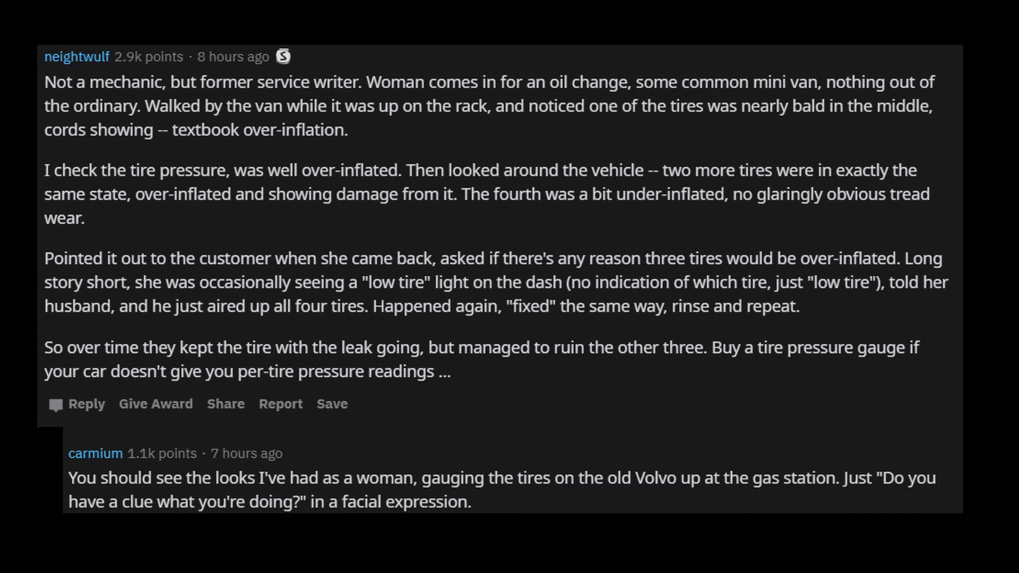
scroll(down, 3)
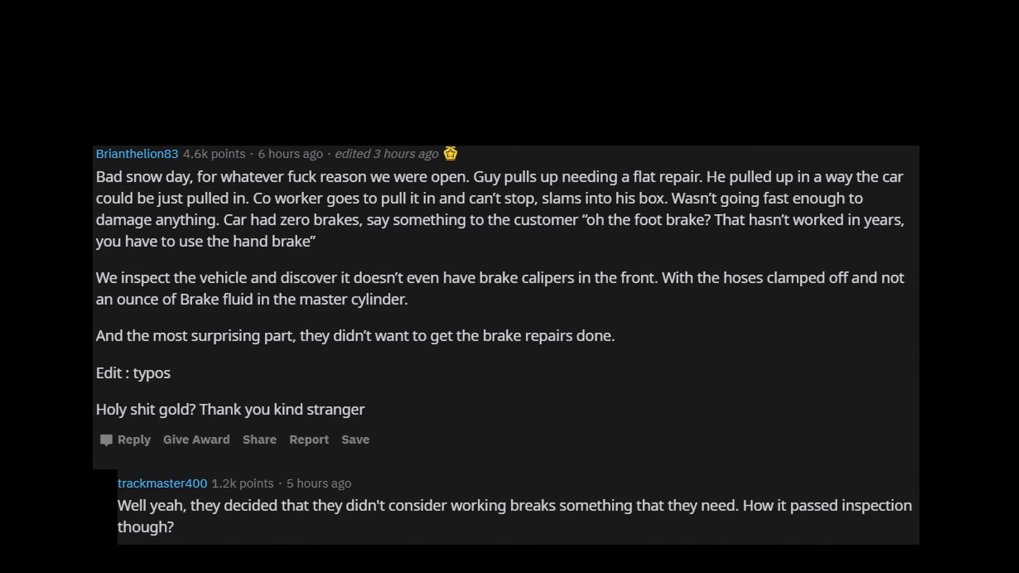
scroll(down, 3)
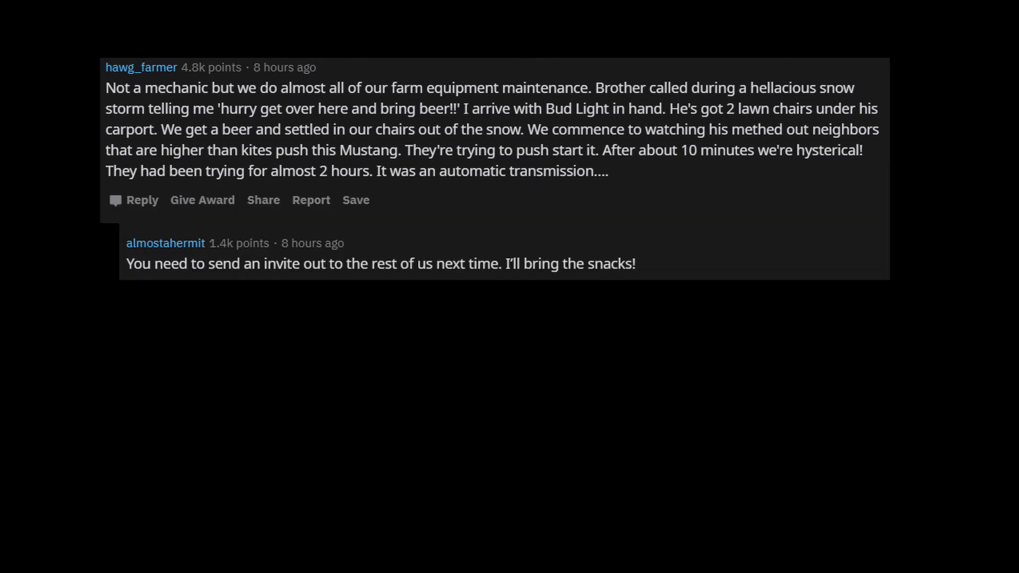